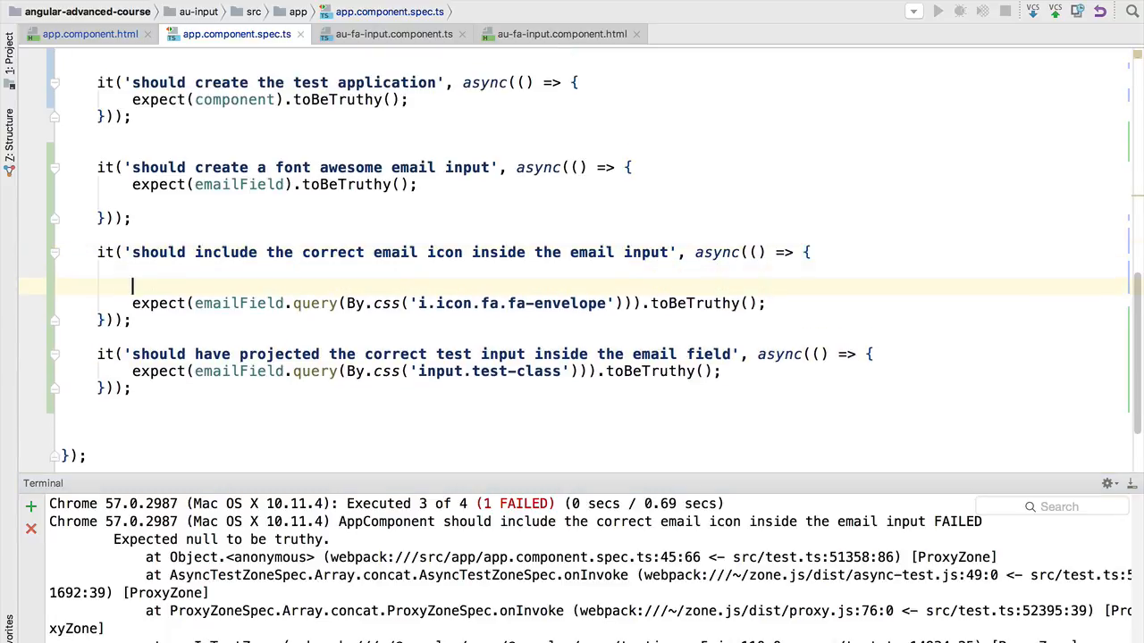
Add console.log(emailField.nativeElement.outerHTML); on a new line in the email icon test via autocomplete.
key(enter)
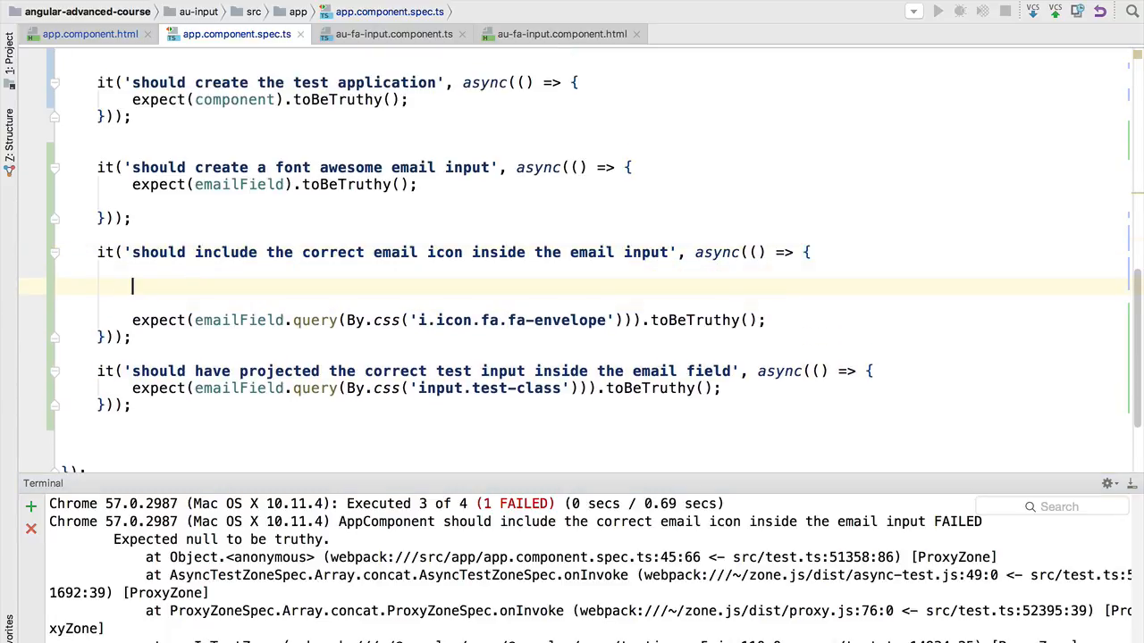
text(emailField.)
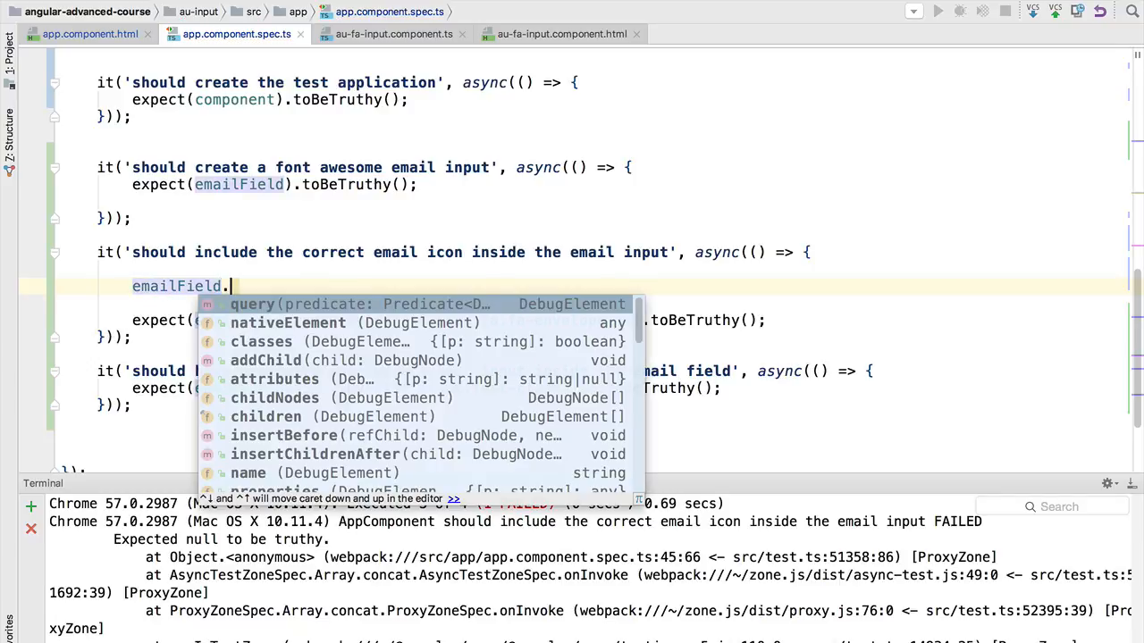
text(nativeElement)
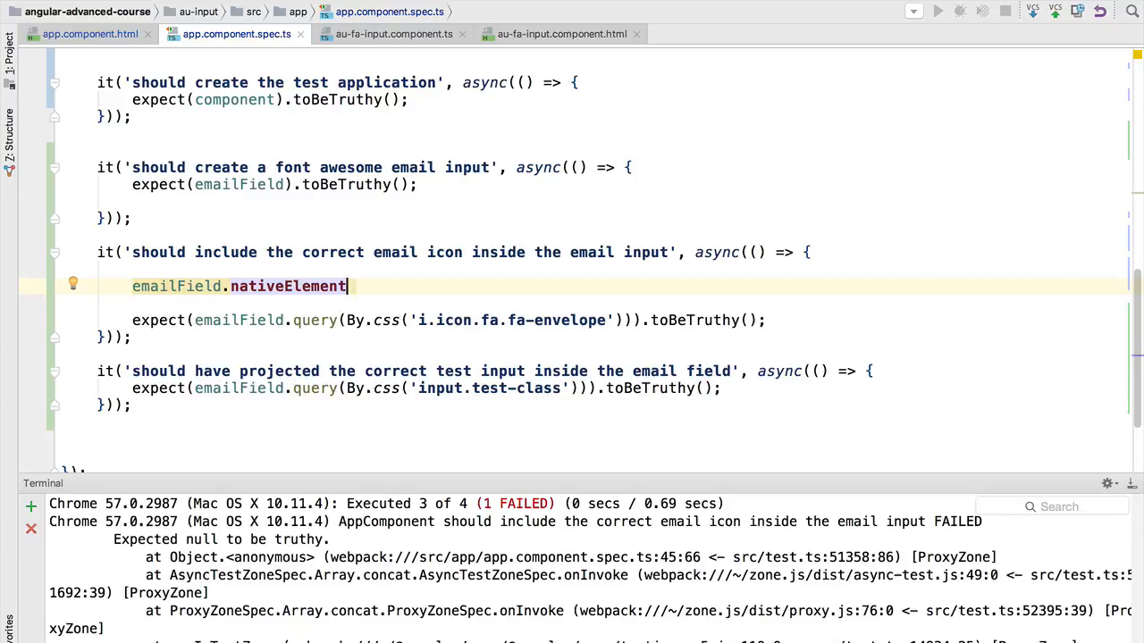
text(.outerHTML;)
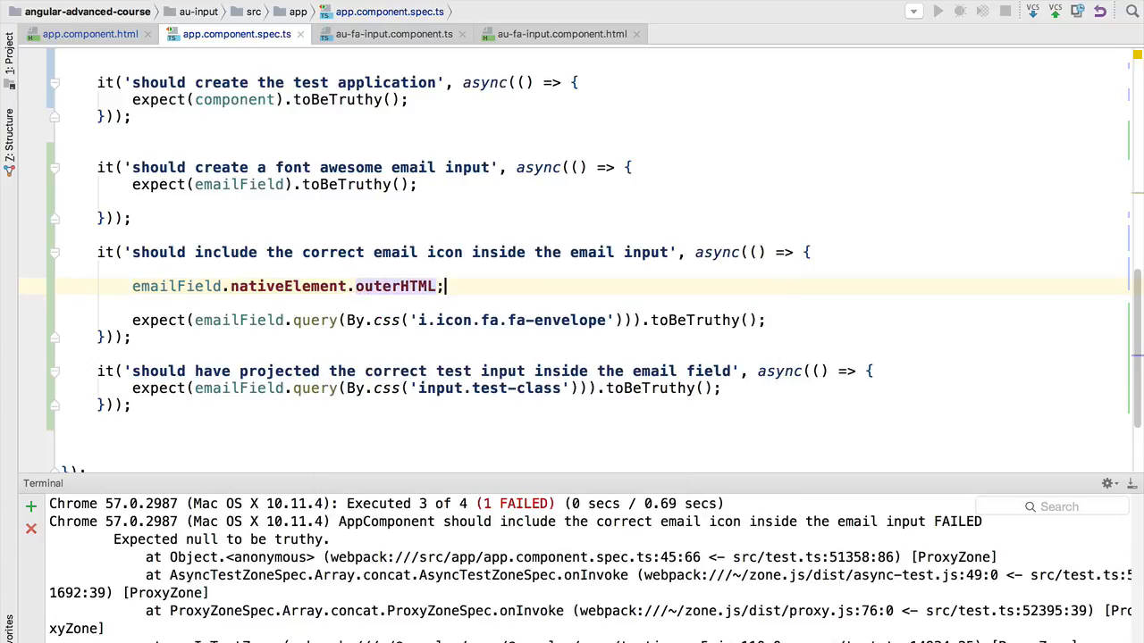
text(console.log()
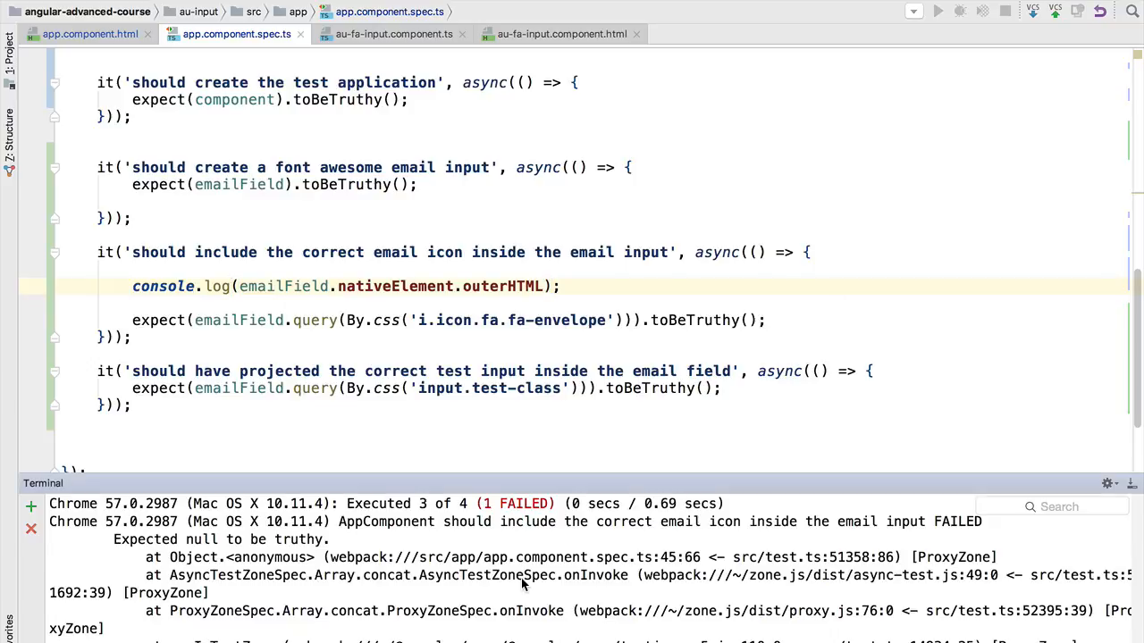
mouse_move(516, 582)
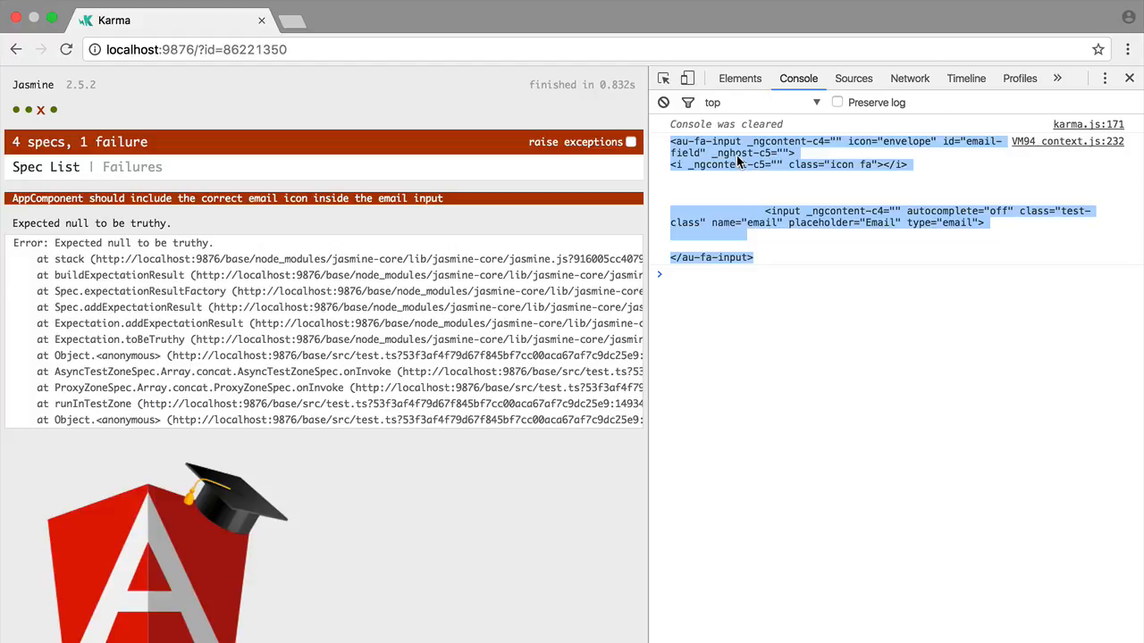
mouse_move(782, 243)
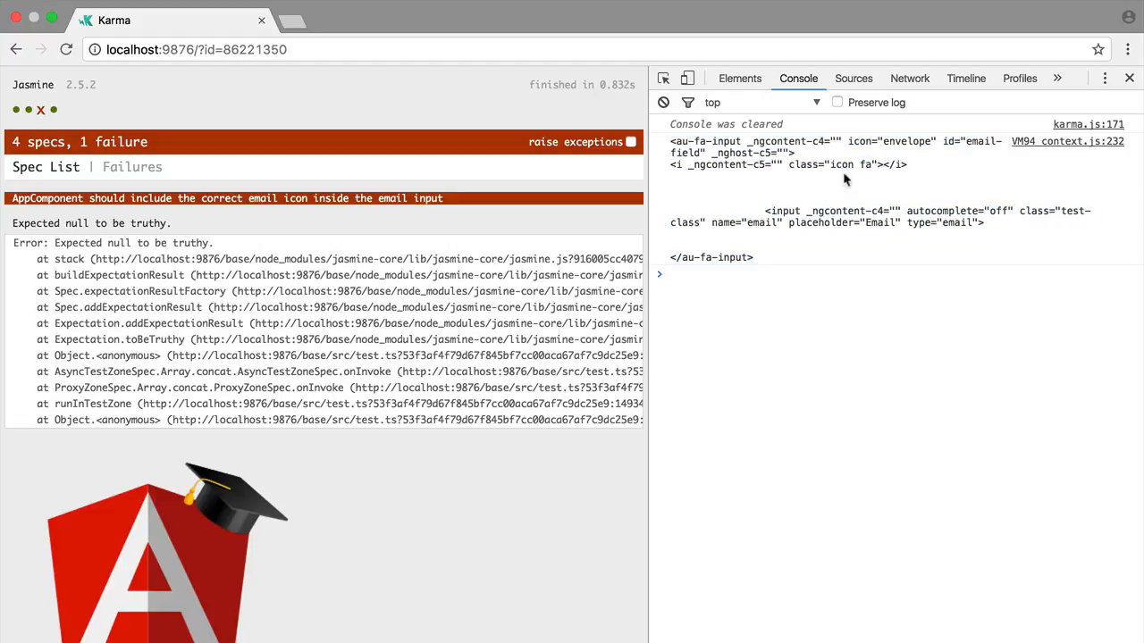
mouse_move(865, 172)
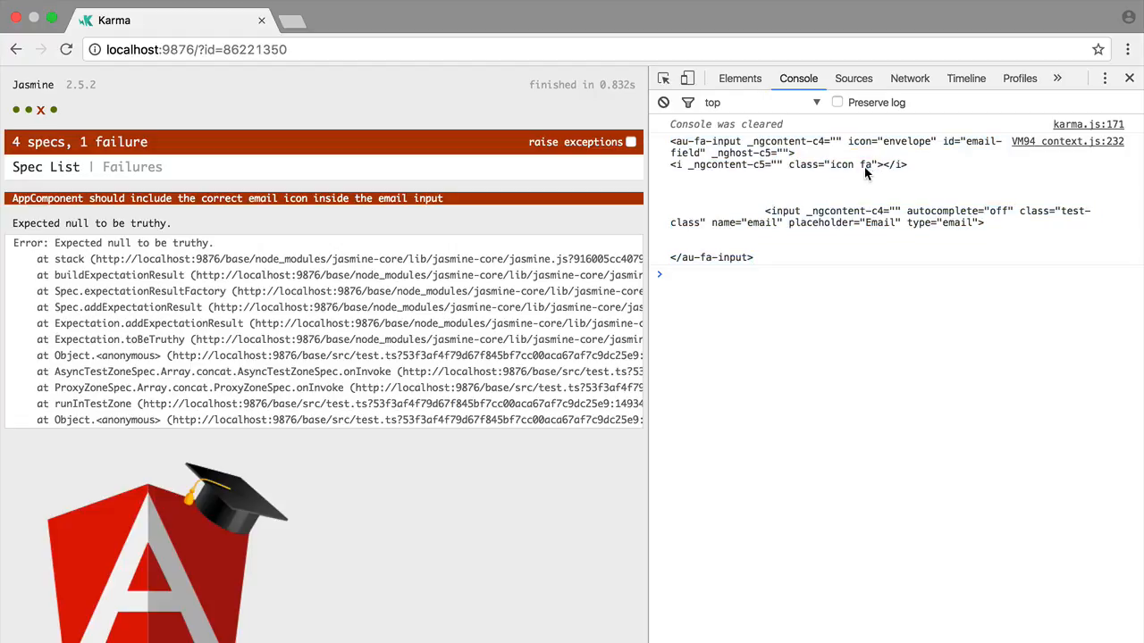
double_click(850, 165)
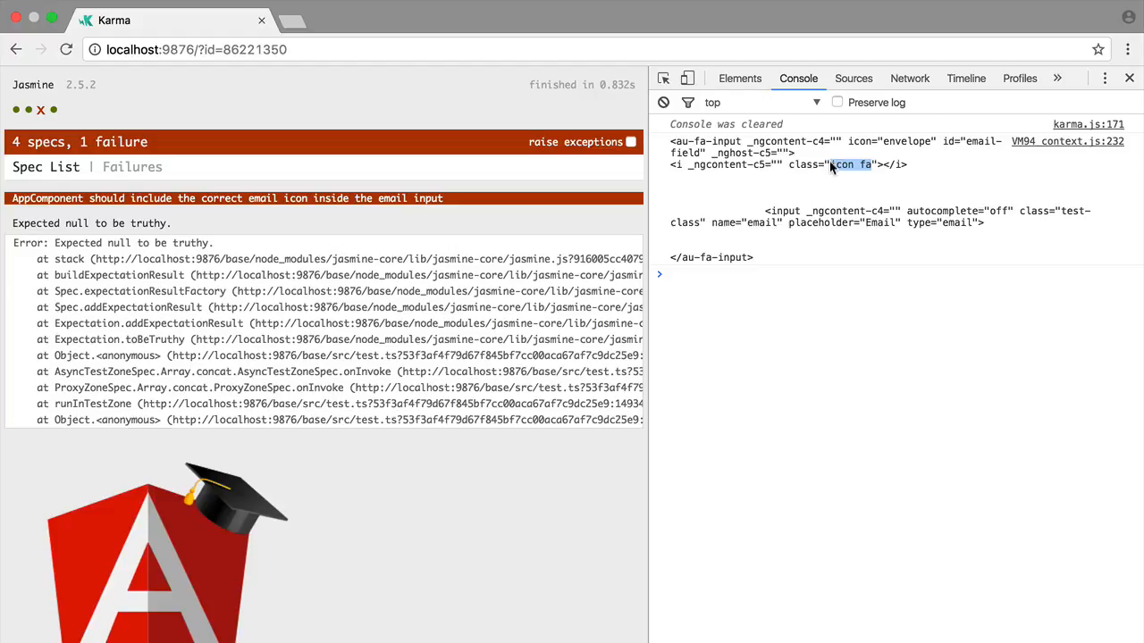
mouse_move(865, 172)
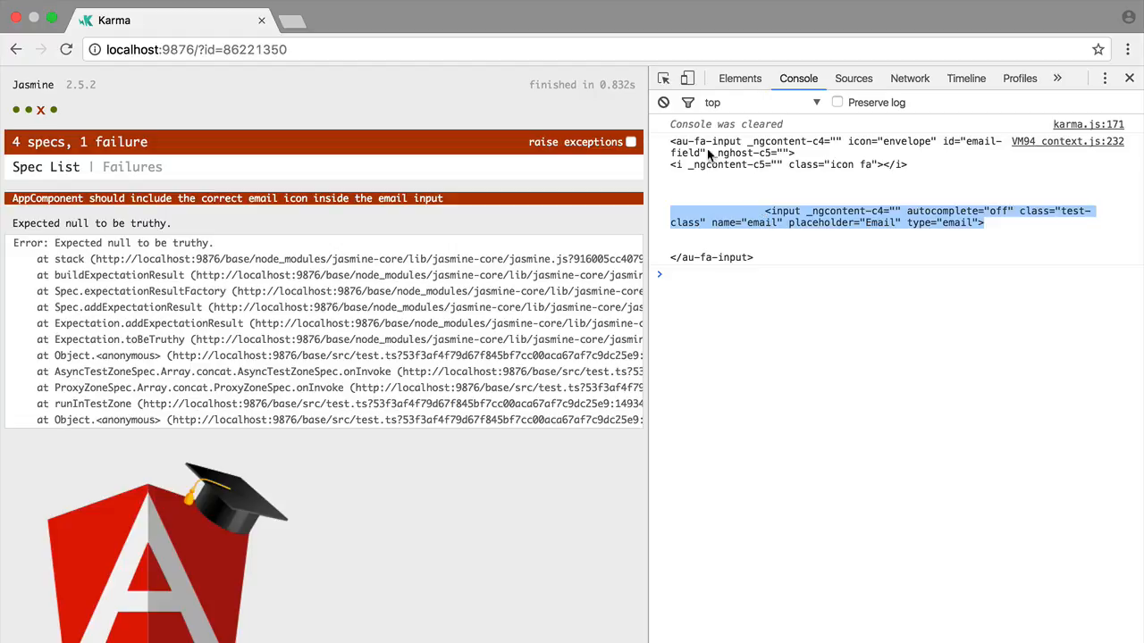
mouse_move(772, 205)
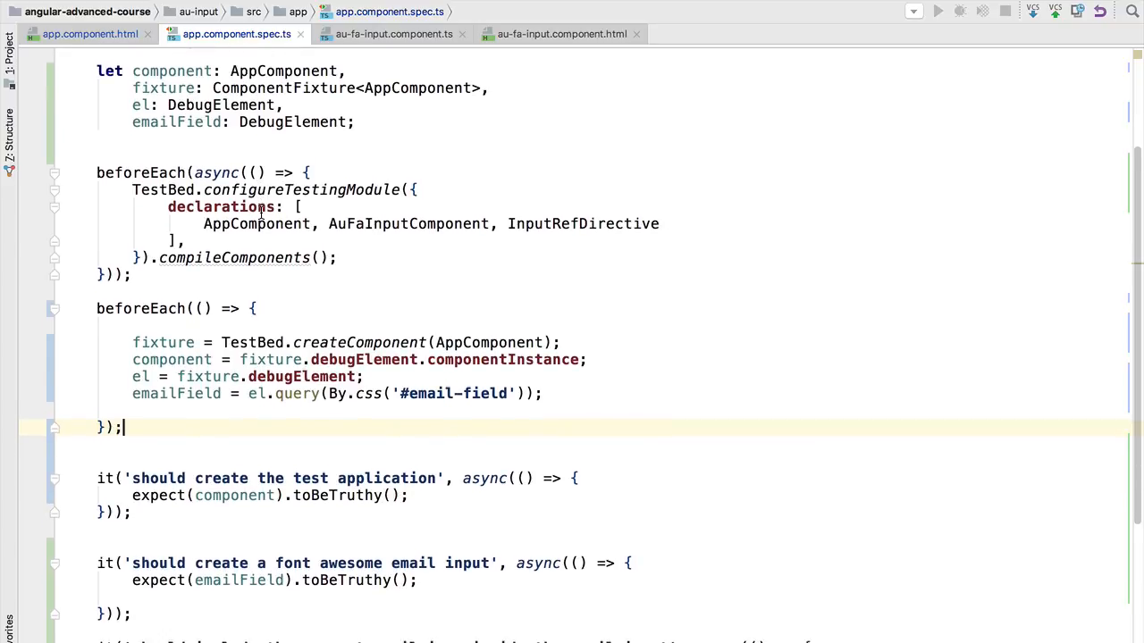
scroll(down, 3)
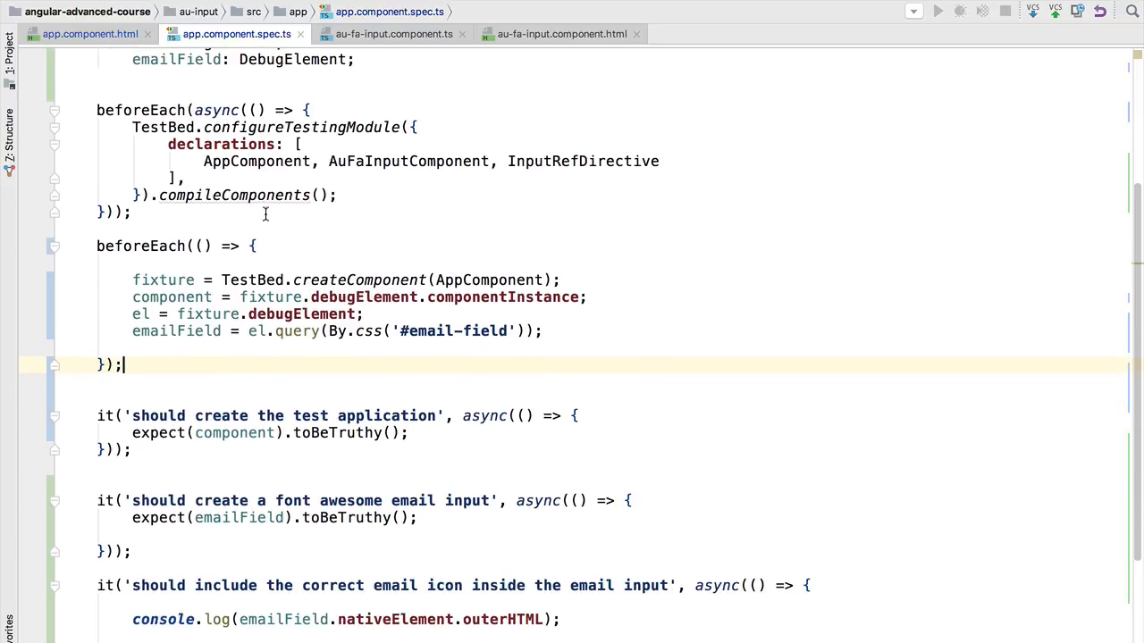
mouse_move(515, 336)
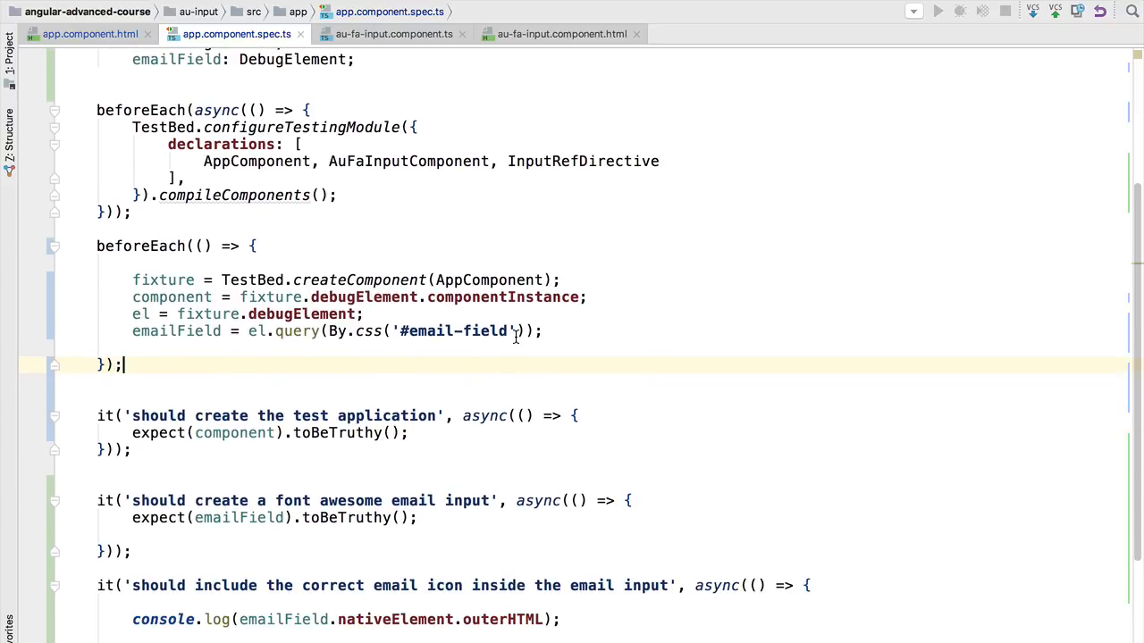
click(89, 34)
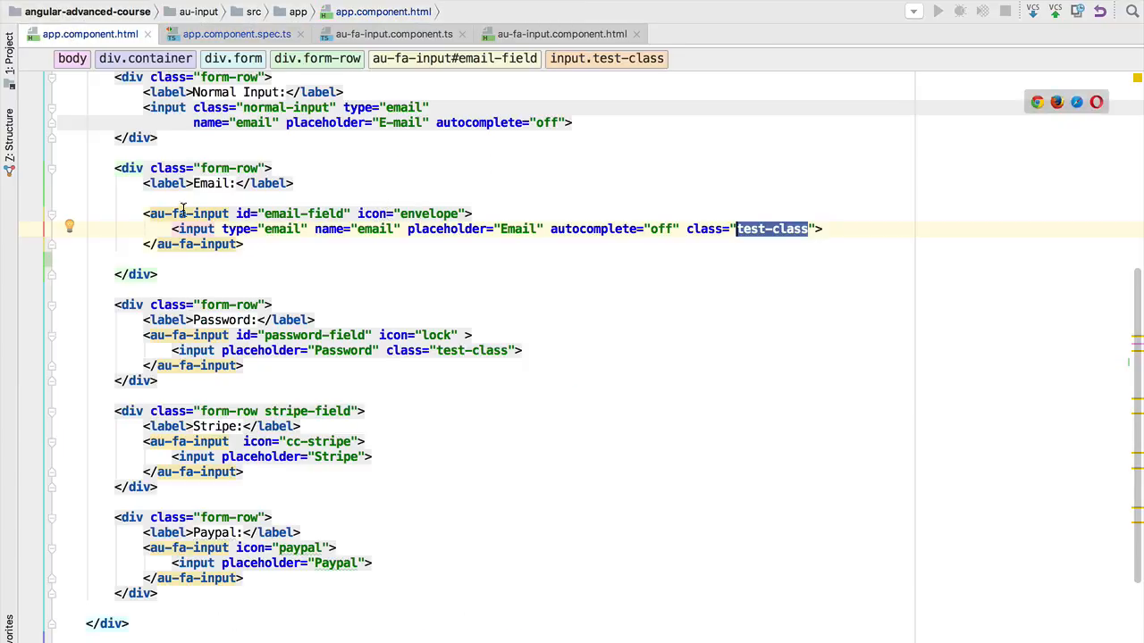
mouse_move(189, 214)
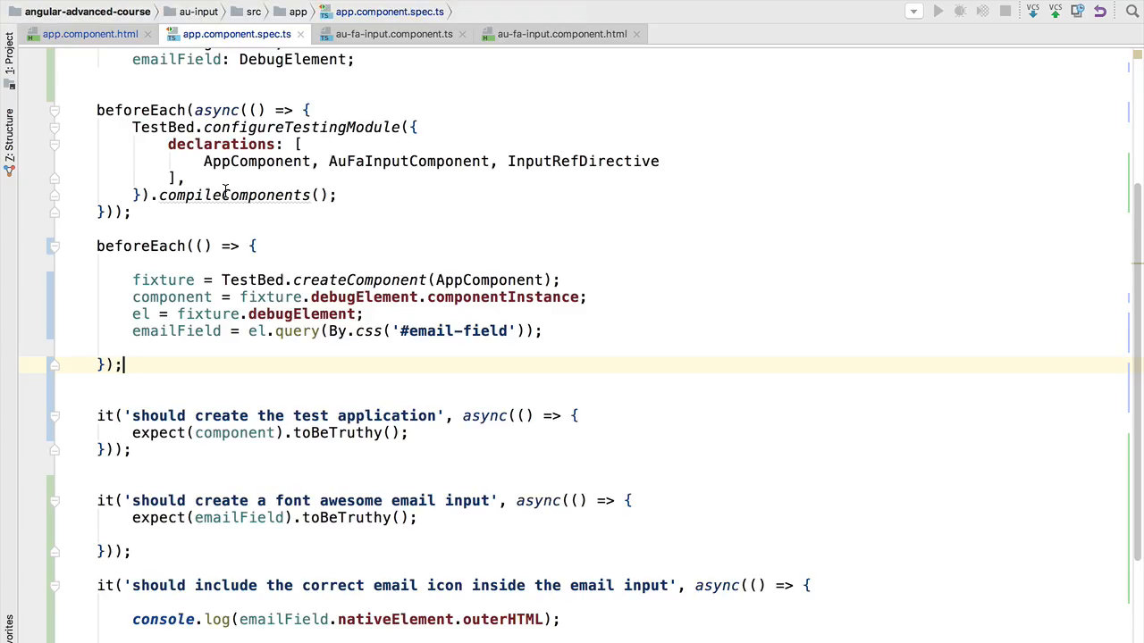
scroll(down, 3)
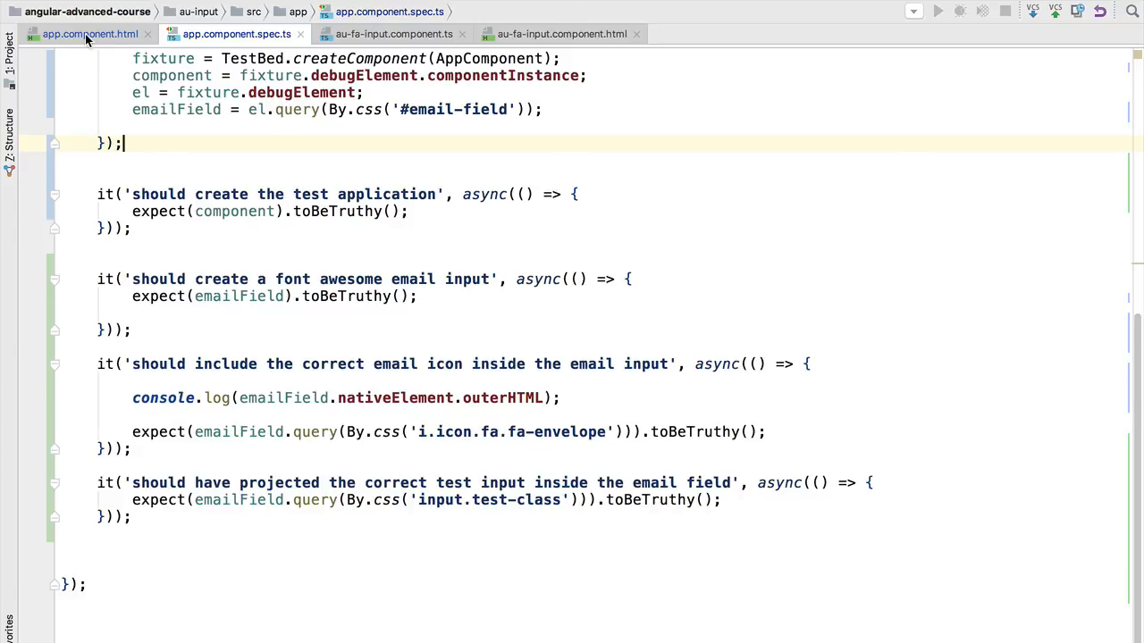
click(89, 34)
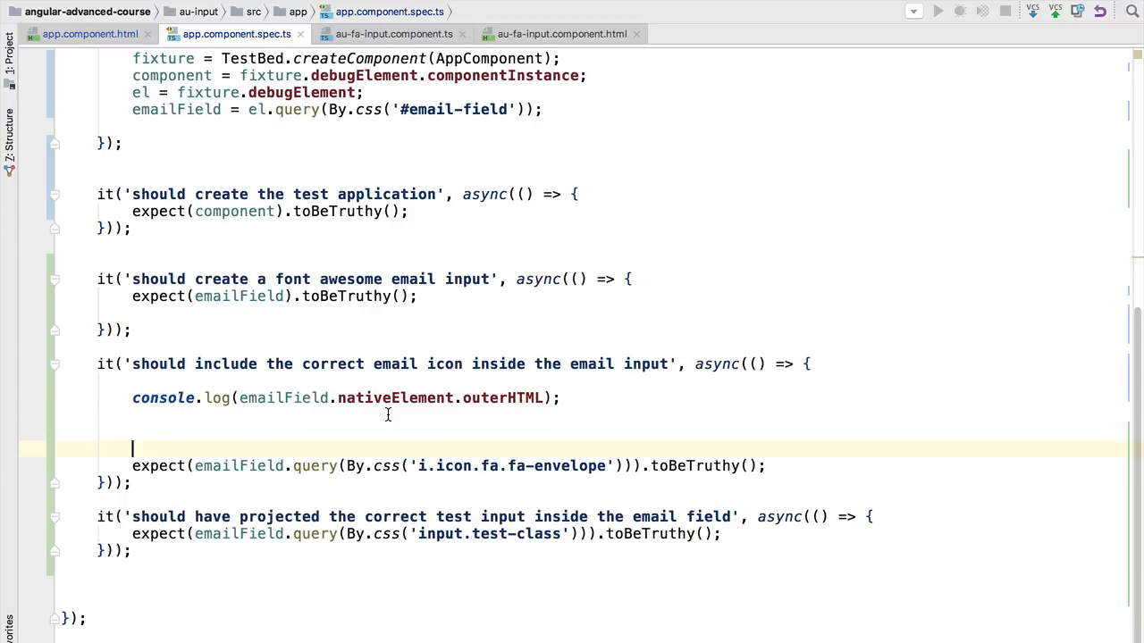
Tidy the blank line and add fixture.detectChanges(); after the emailField query in the second beforeEach.
key(Backspace)
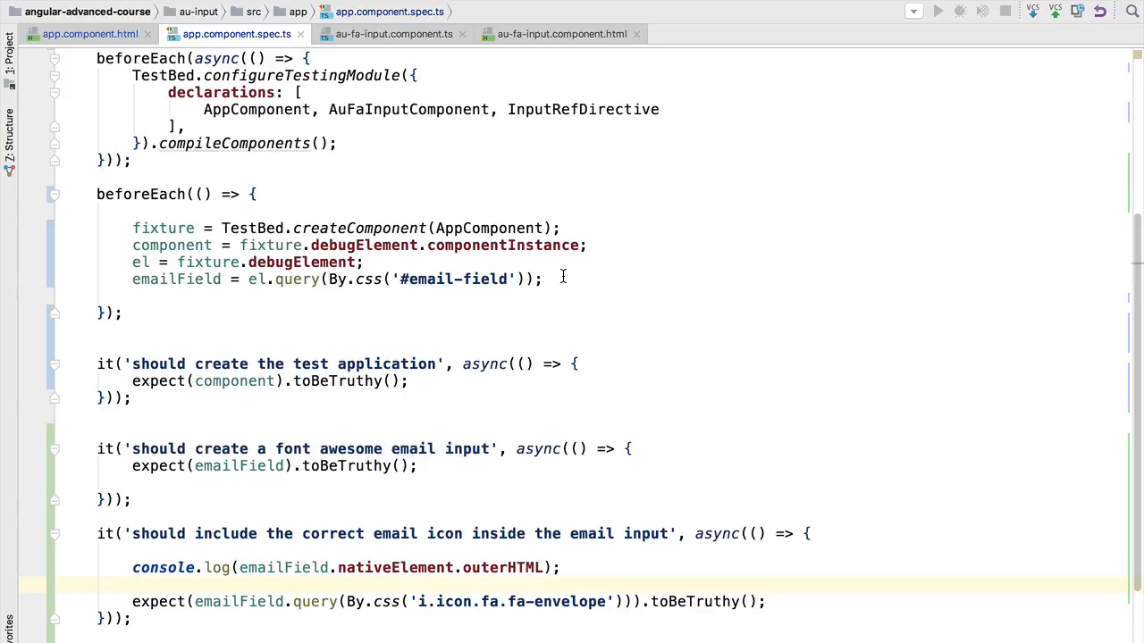
text(fixture.detectChanges()
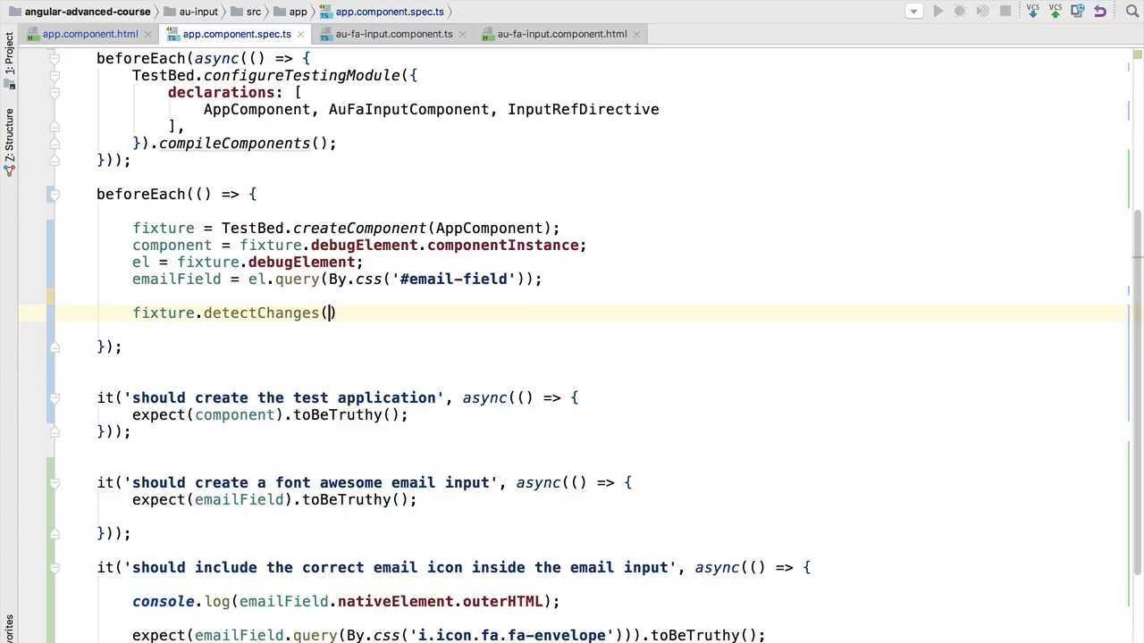
text();)
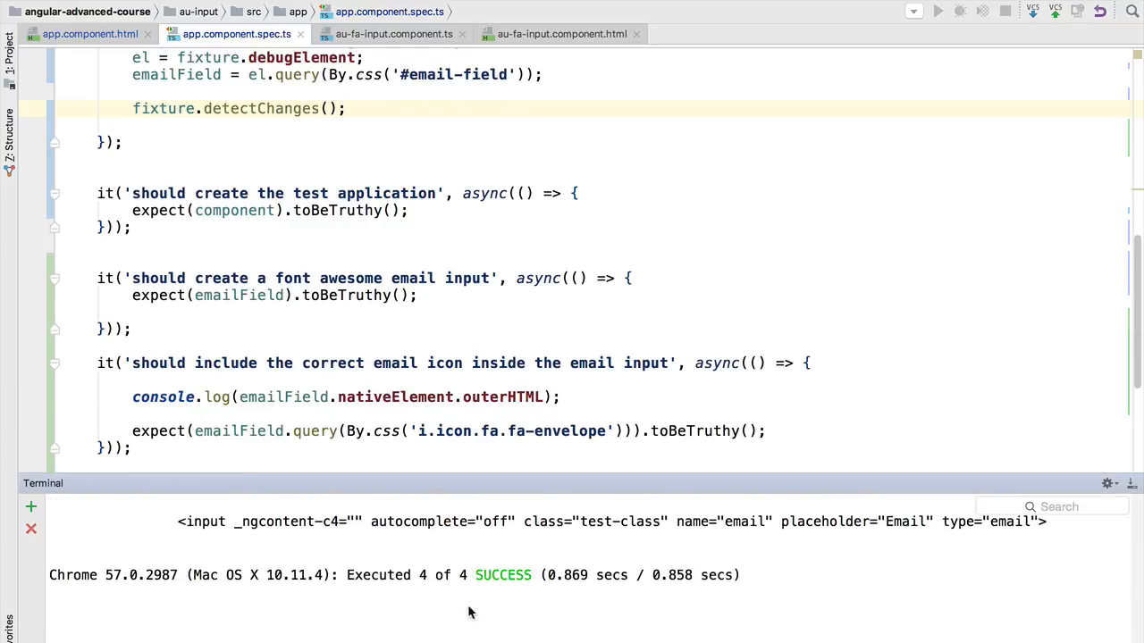
mouse_move(414, 579)
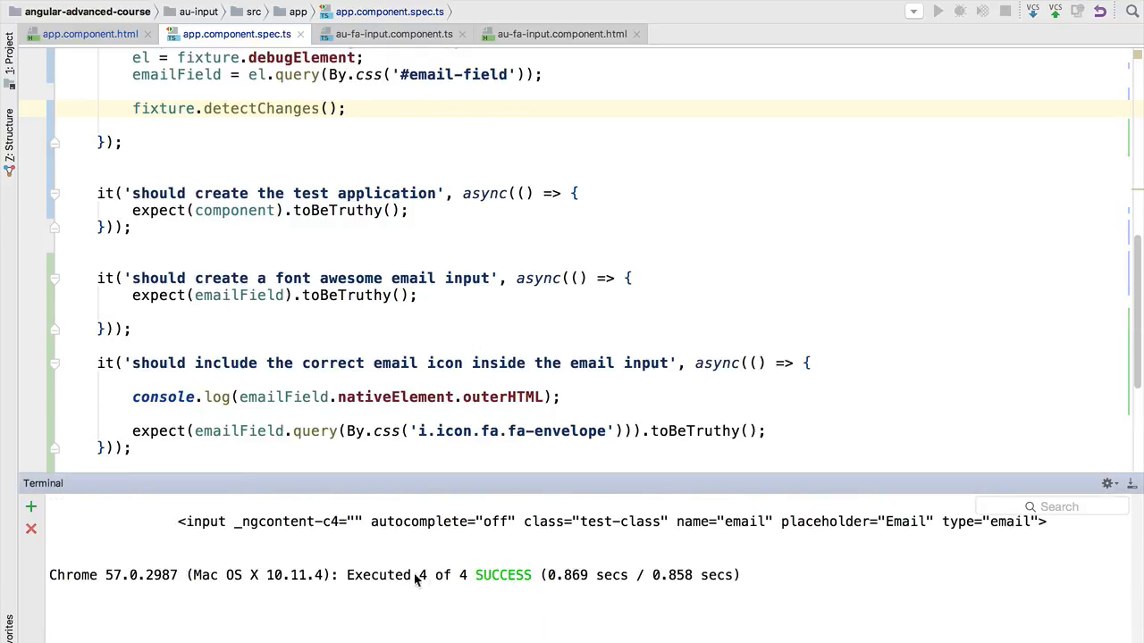
mouse_move(451, 579)
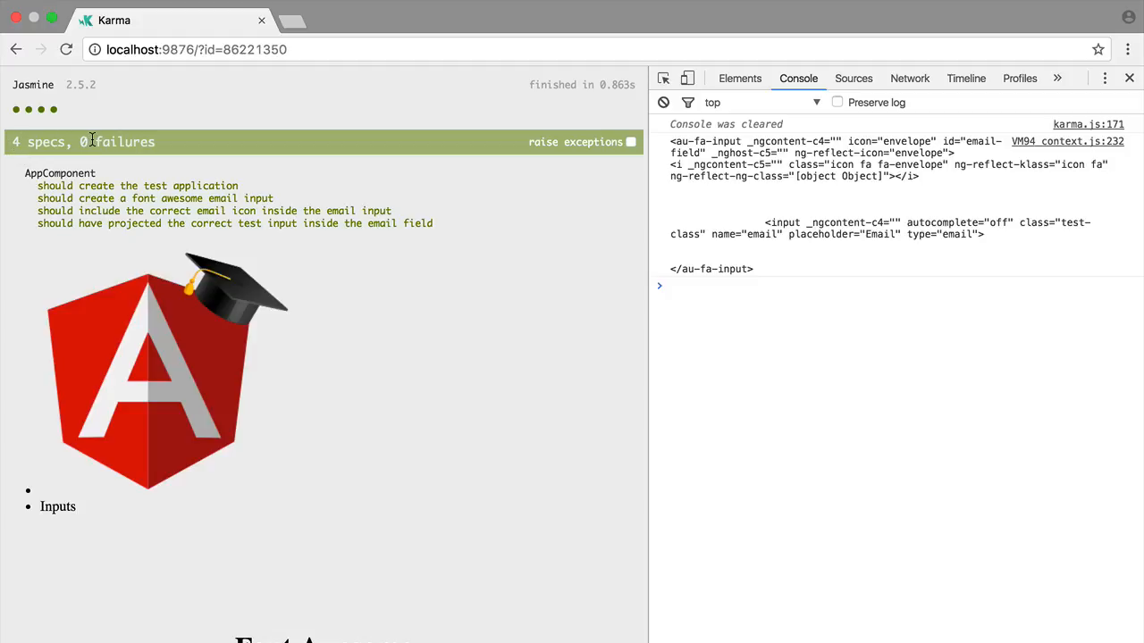
mouse_move(205, 198)
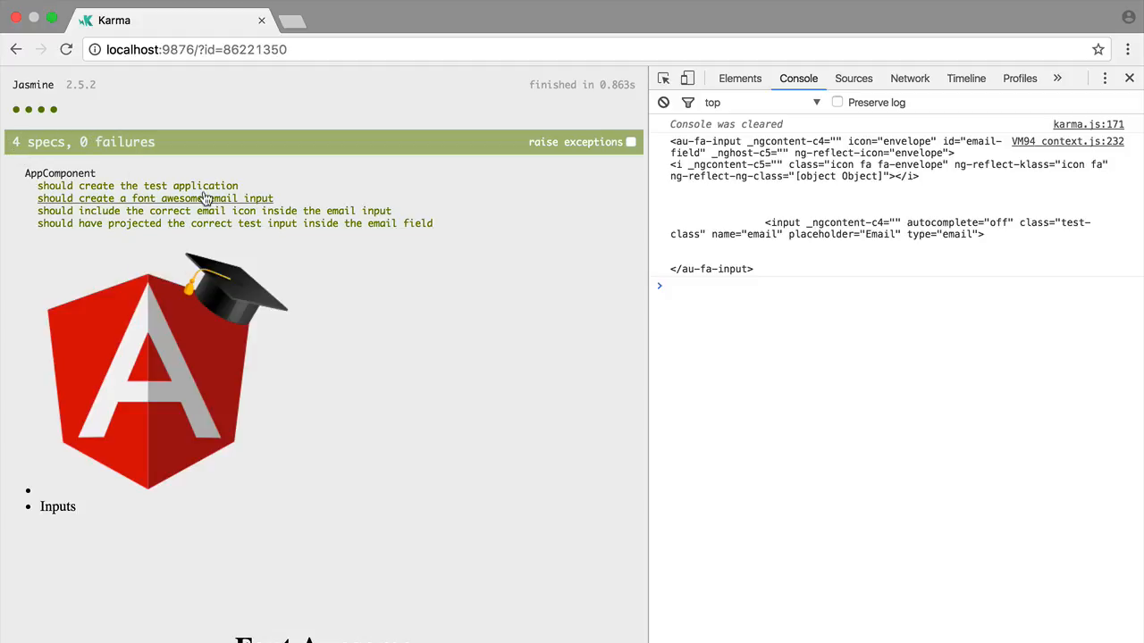